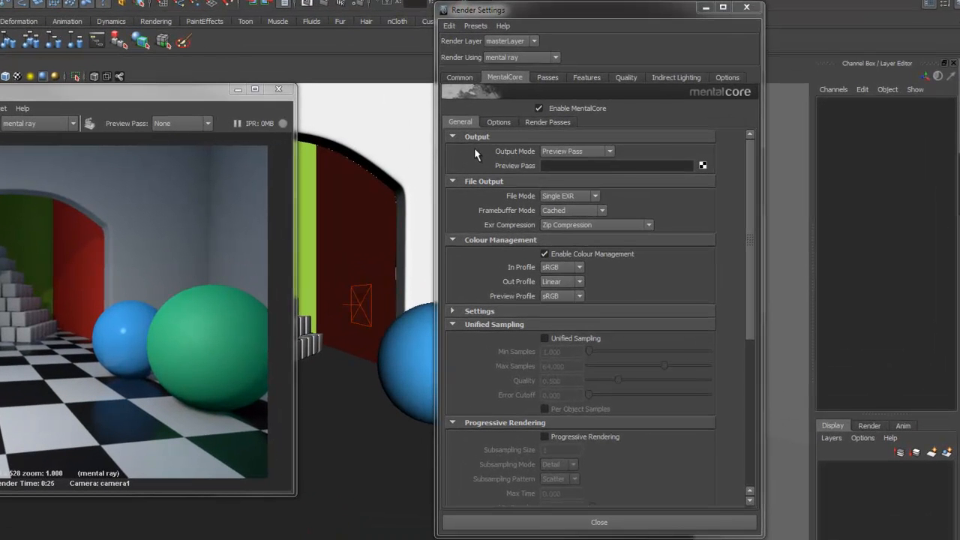
{"action": "mouse_move", "coordinate": [525, 159]}
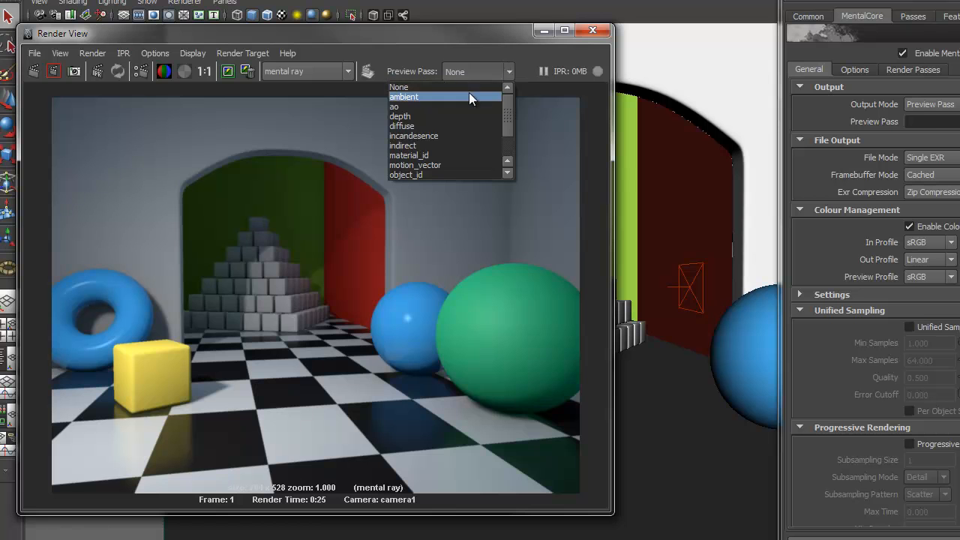
- Choose ambient as the MentalCore preview pass in the Render View
{"action": "left_click", "coordinate": [403, 97]}
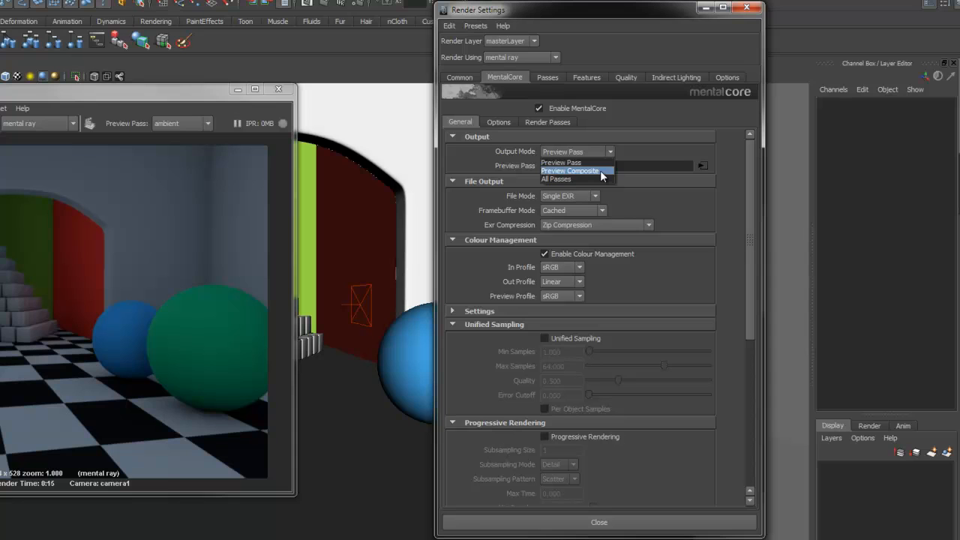
{"action": "mouse_move", "coordinate": [591, 179]}
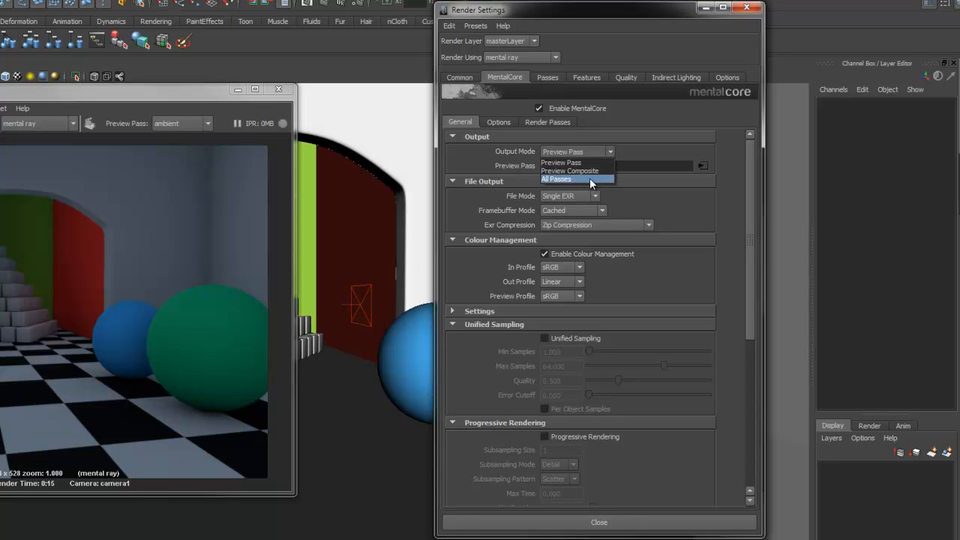
{"action": "mouse_move", "coordinate": [577, 163]}
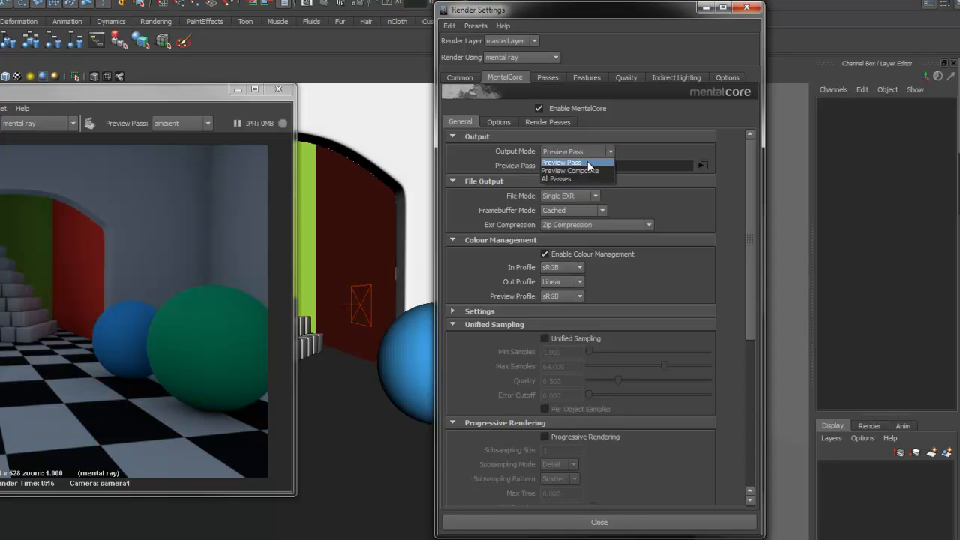
- Select Preview Pass as the MentalCore Output Mode in Render Settings
{"action": "left_click", "coordinate": [560, 162]}
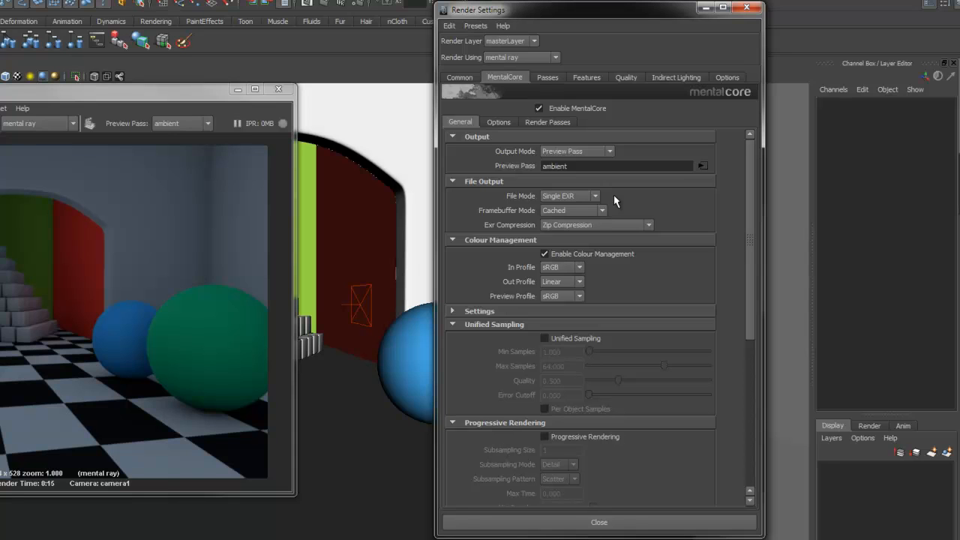
{"action": "left_click", "coordinate": [595, 196]}
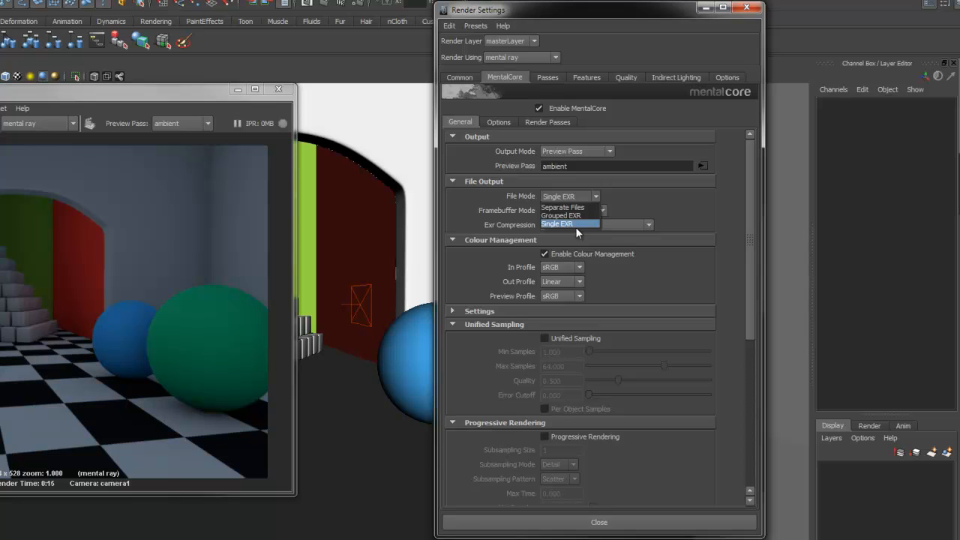
{"action": "left_click", "coordinate": [602, 210]}
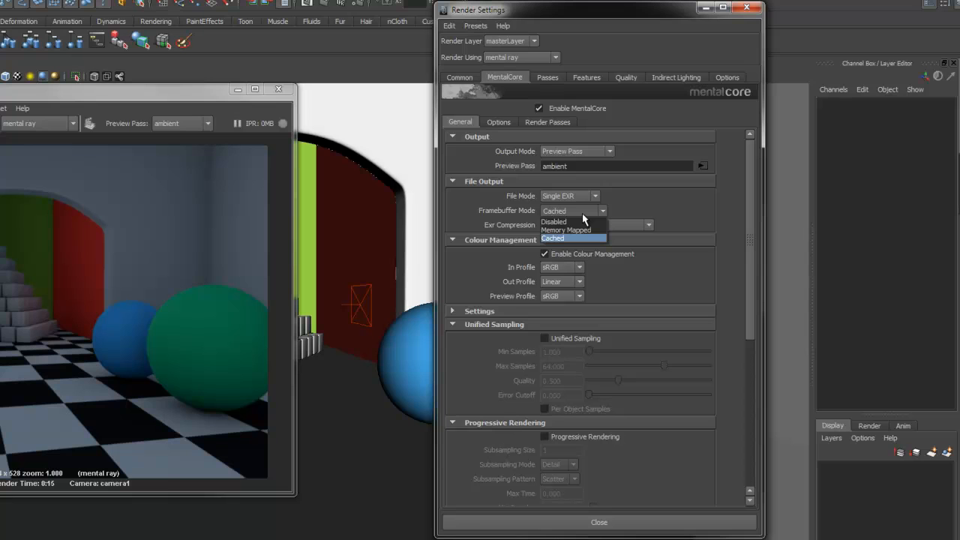
{"action": "left_click", "coordinate": [552, 237]}
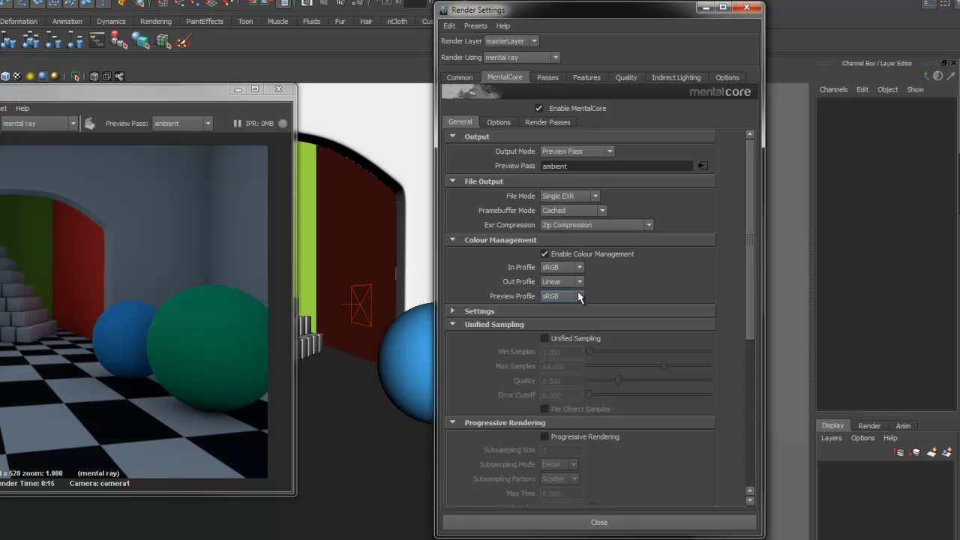
{"action": "mouse_move", "coordinate": [448, 324]}
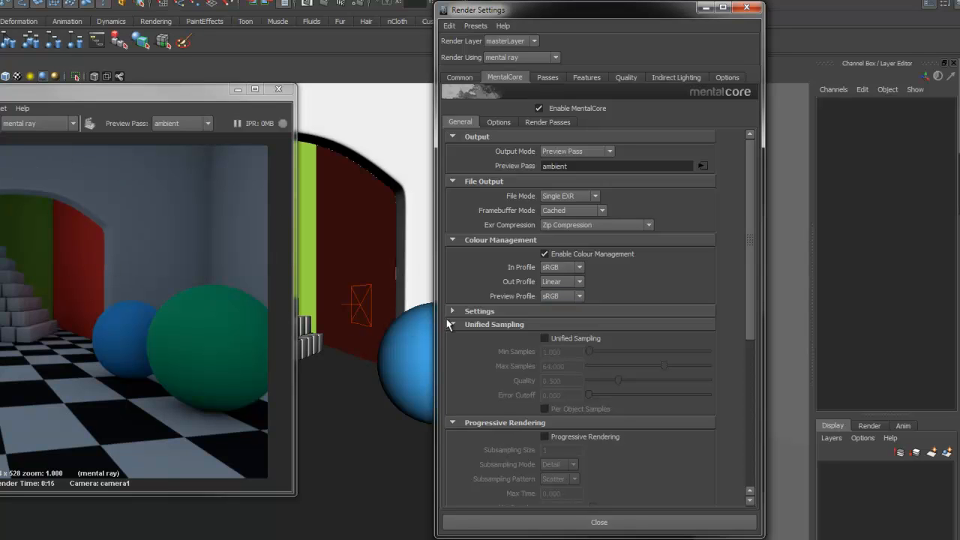
{"action": "left_click", "coordinate": [479, 311]}
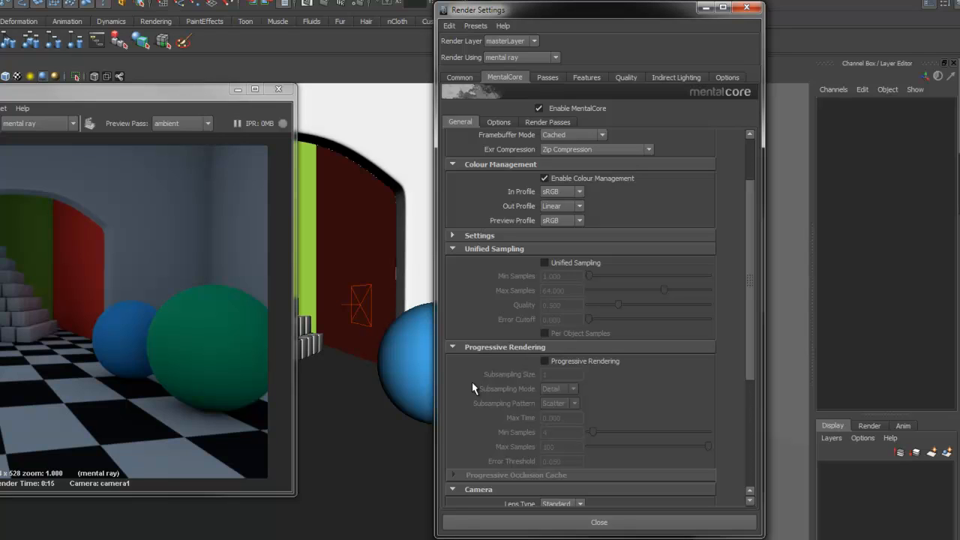
- Check Affect Environment in the MentalCore Camera section
{"action": "scroll", "scroll_direction": "down", "scroll_amount": 3}
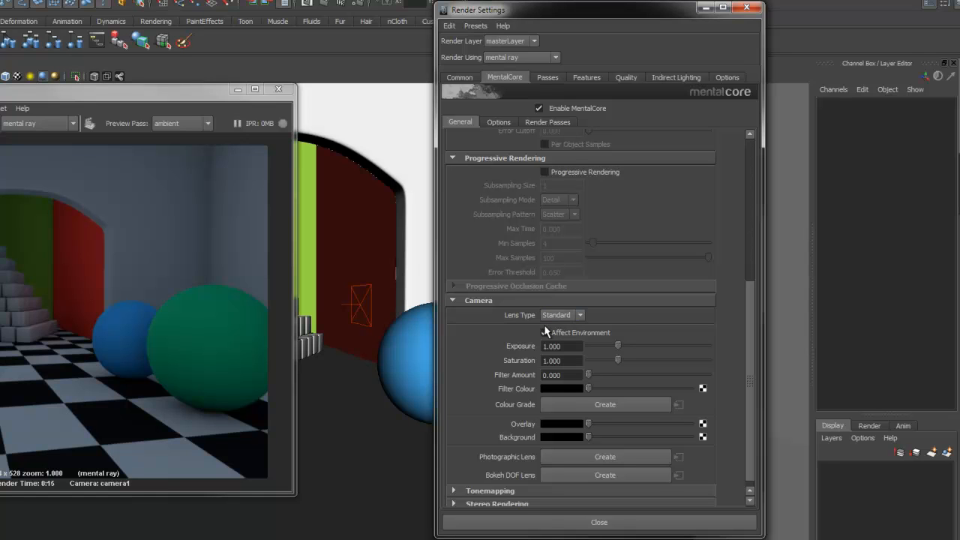
{"action": "left_click", "coordinate": [544, 332]}
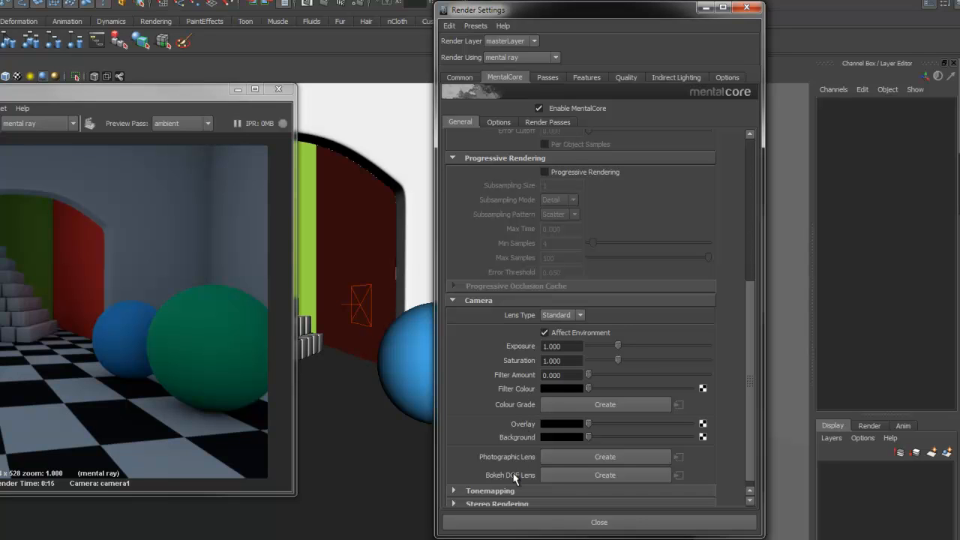
{"action": "mouse_move", "coordinate": [508, 493]}
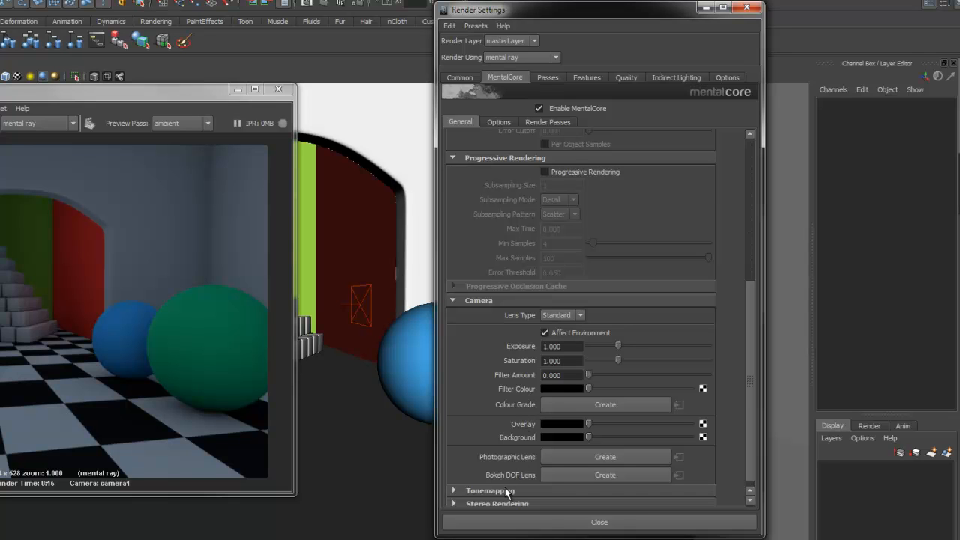
{"action": "scroll", "scroll_direction": "down", "scroll_amount": 3}
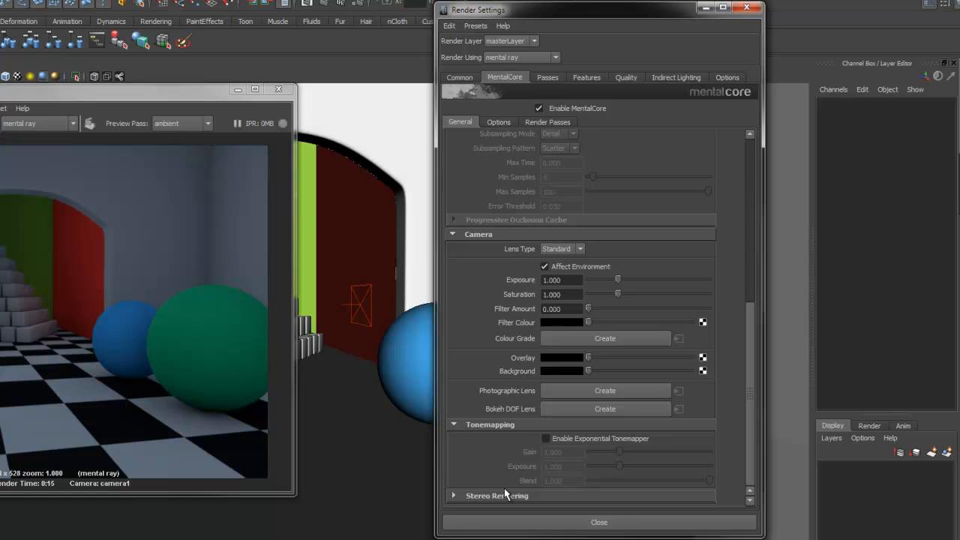